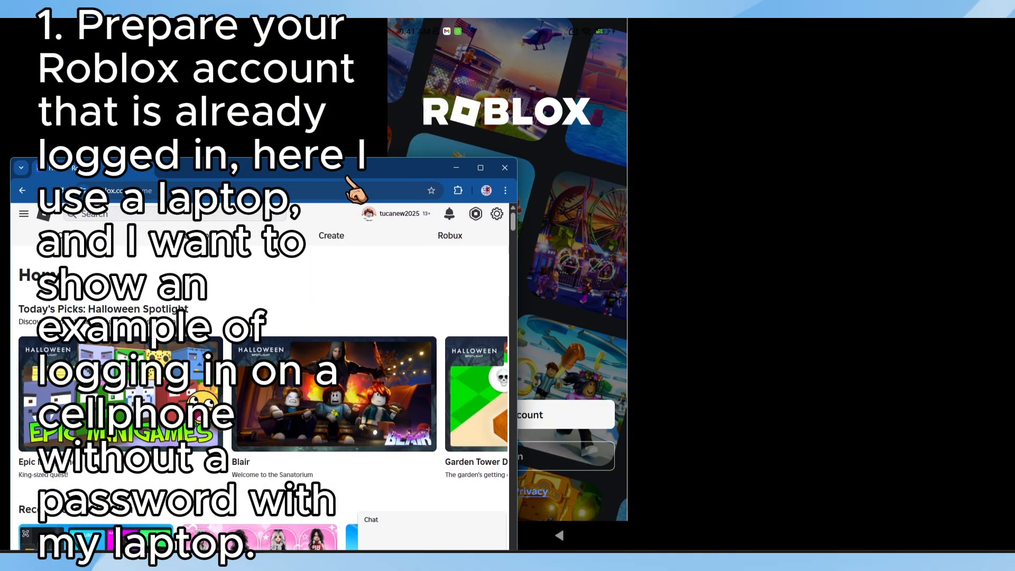
click(479, 168)
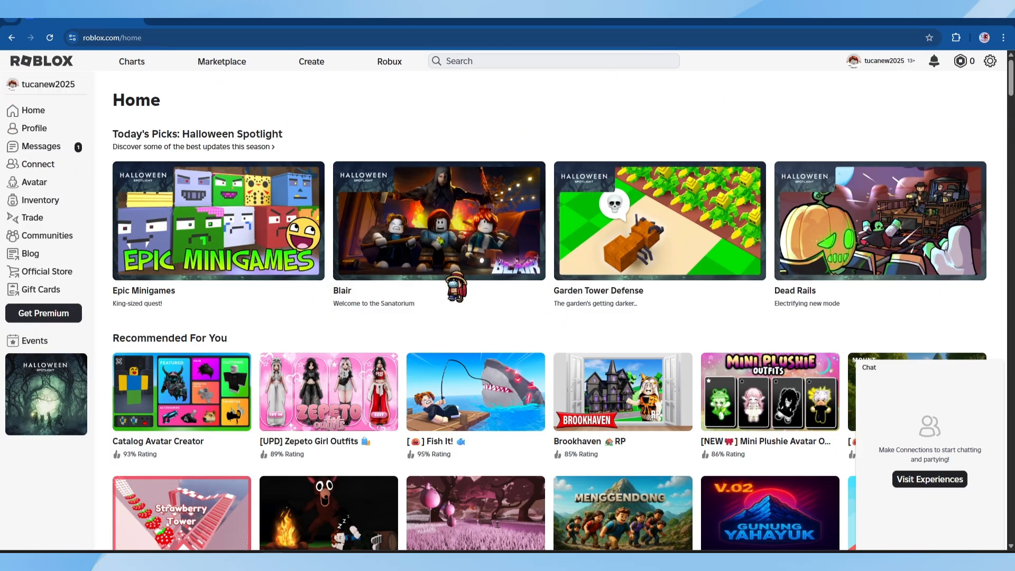
mouse_move(861, 162)
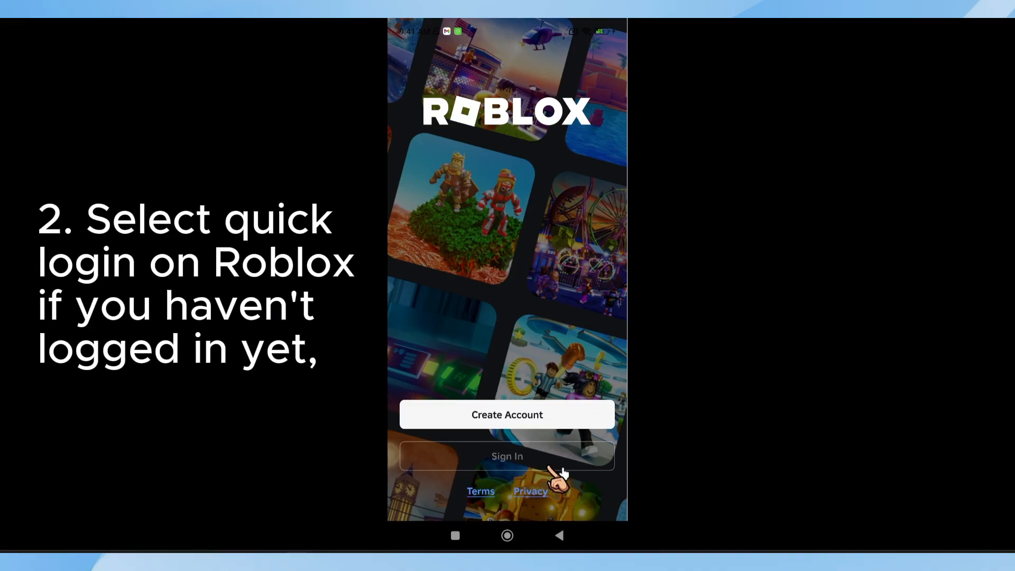
click(507, 456)
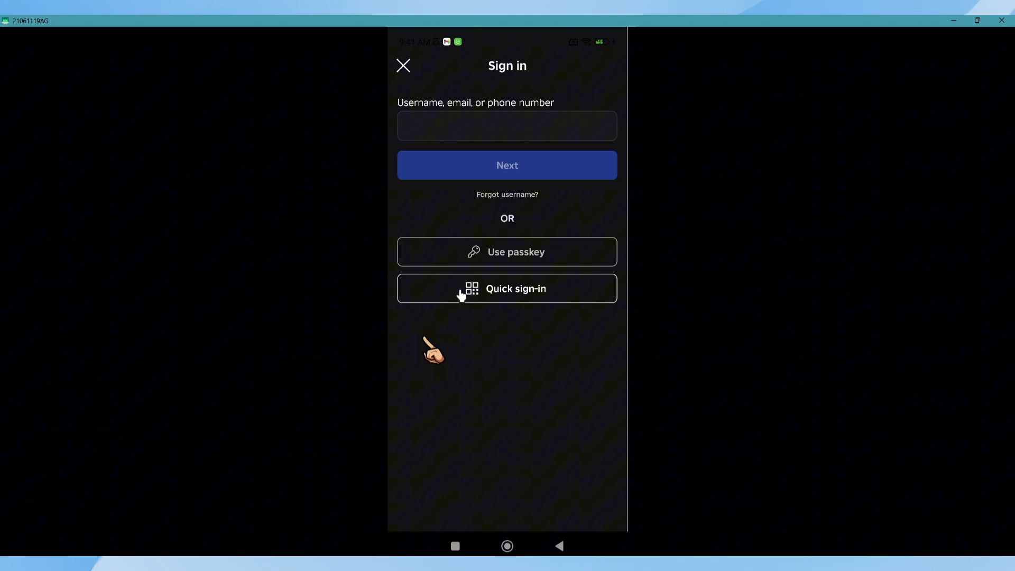
click(507, 288)
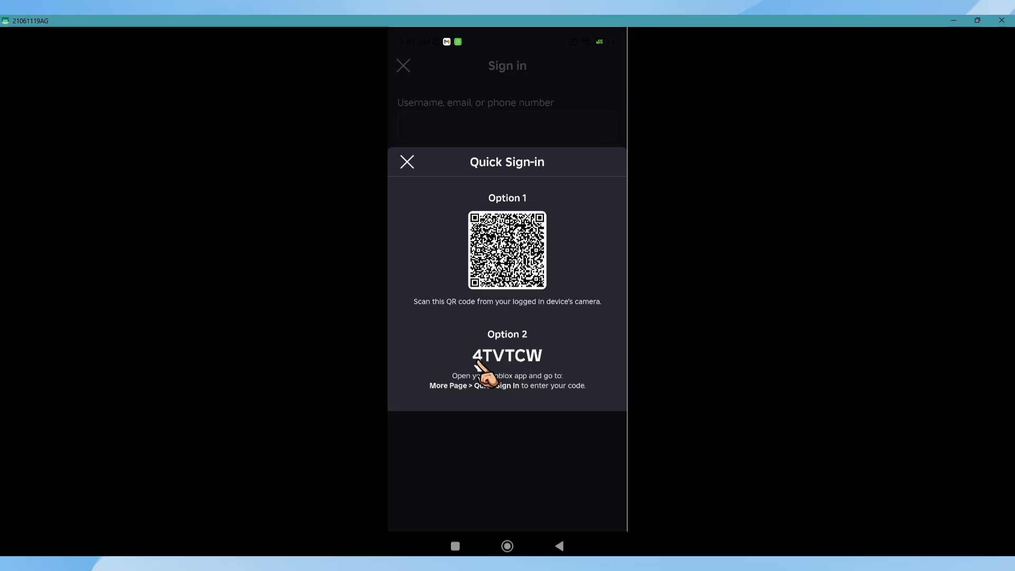
mouse_move(388, 490)
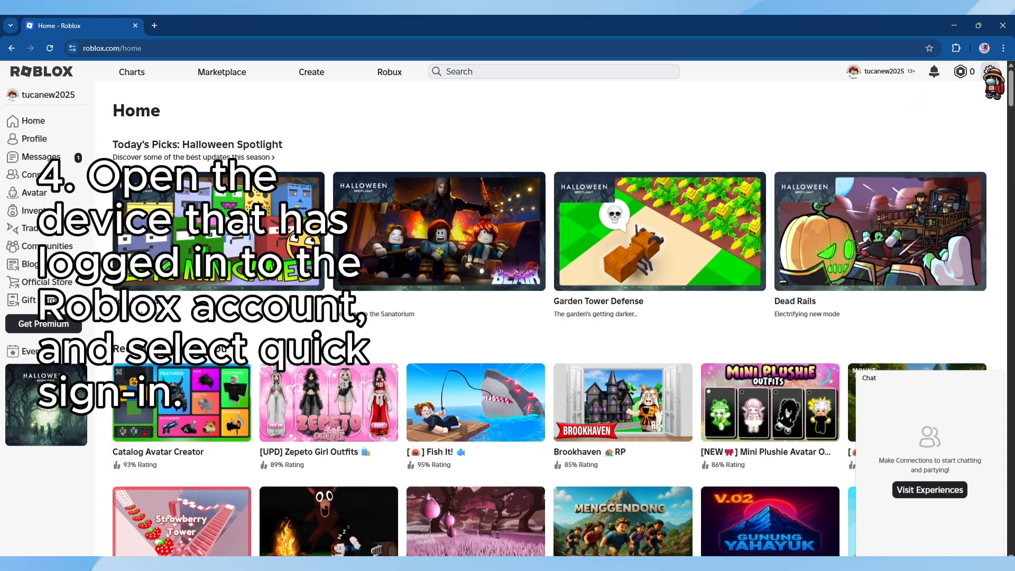
From the laptop's settings gear menu, choose Quick Sign In
click(992, 72)
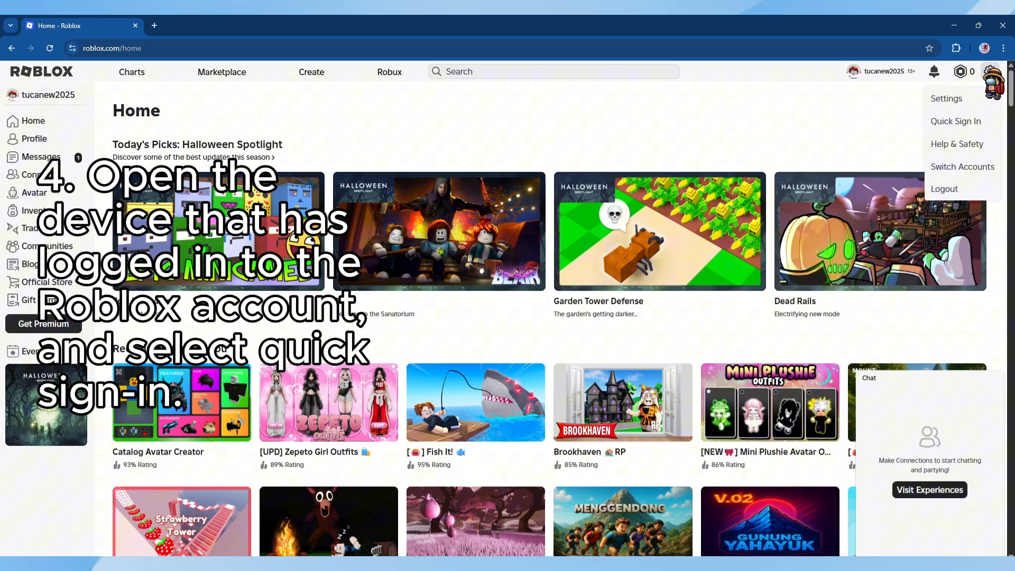
click(955, 121)
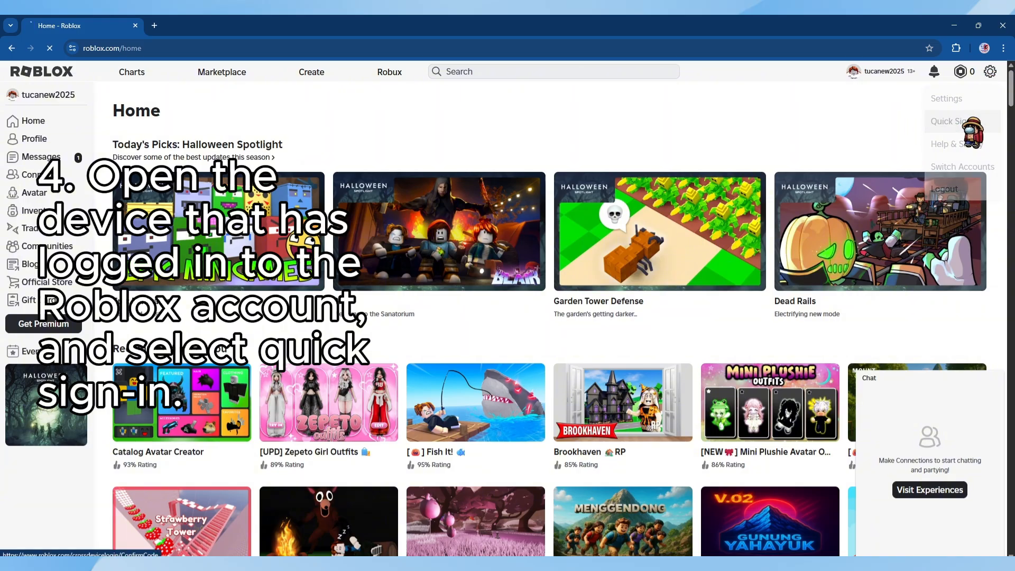
click(952, 121)
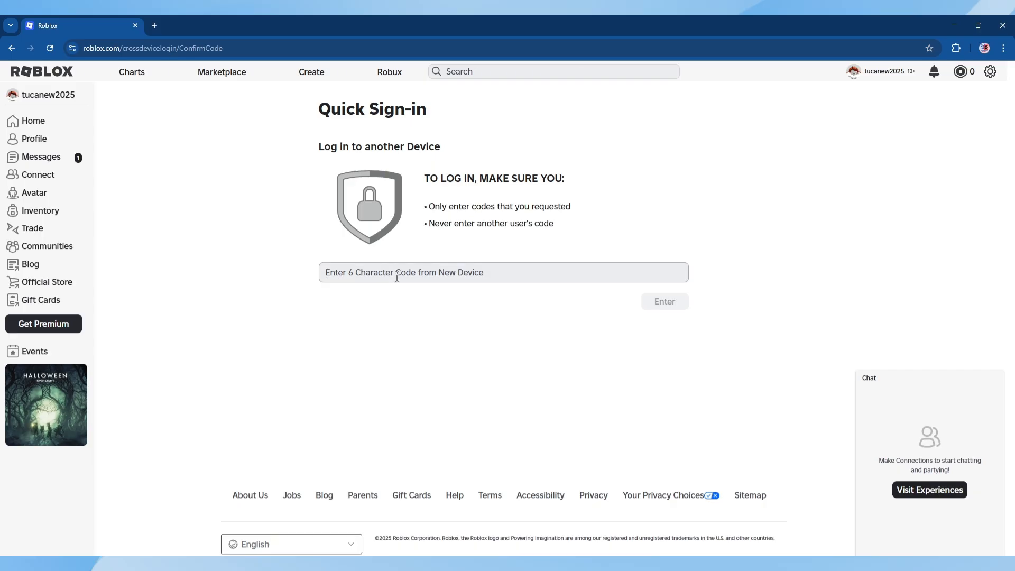
text(4V)
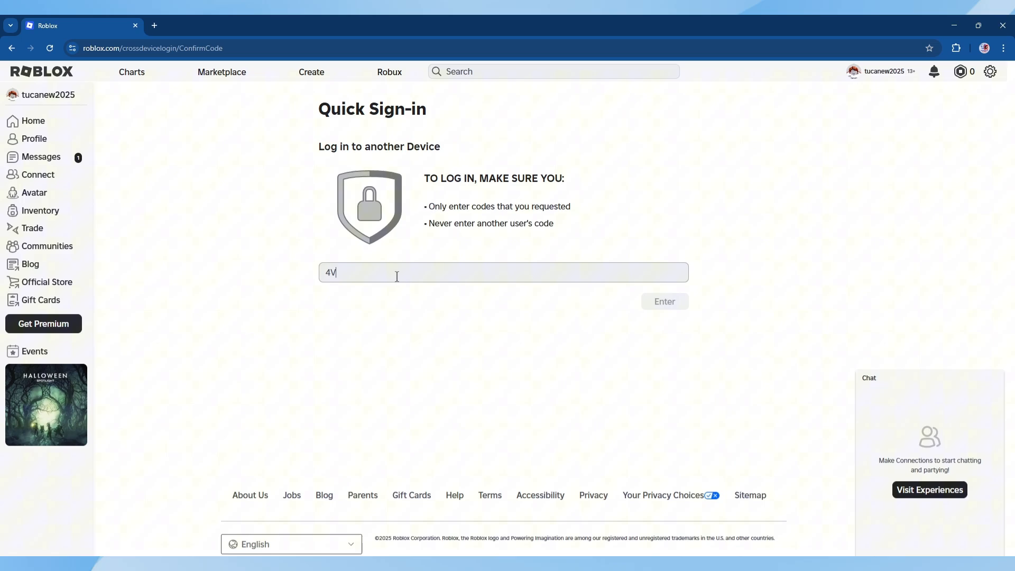
text(T)
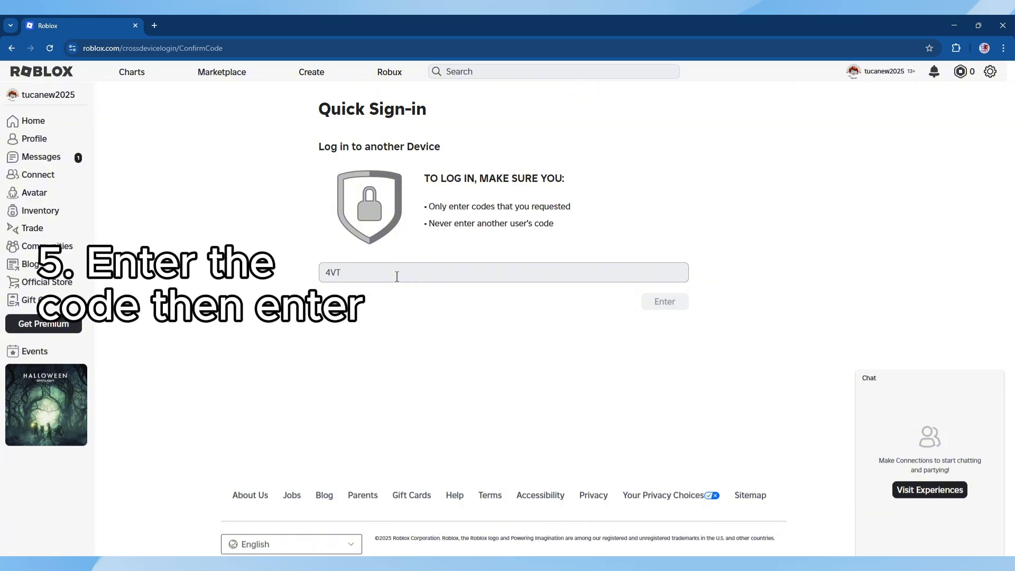
text(CW)
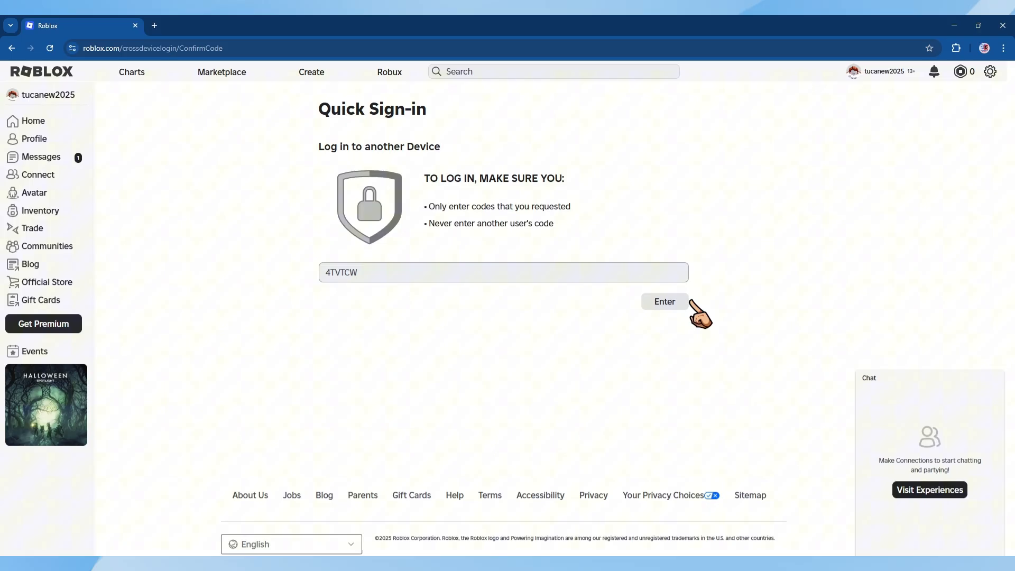
click(664, 301)
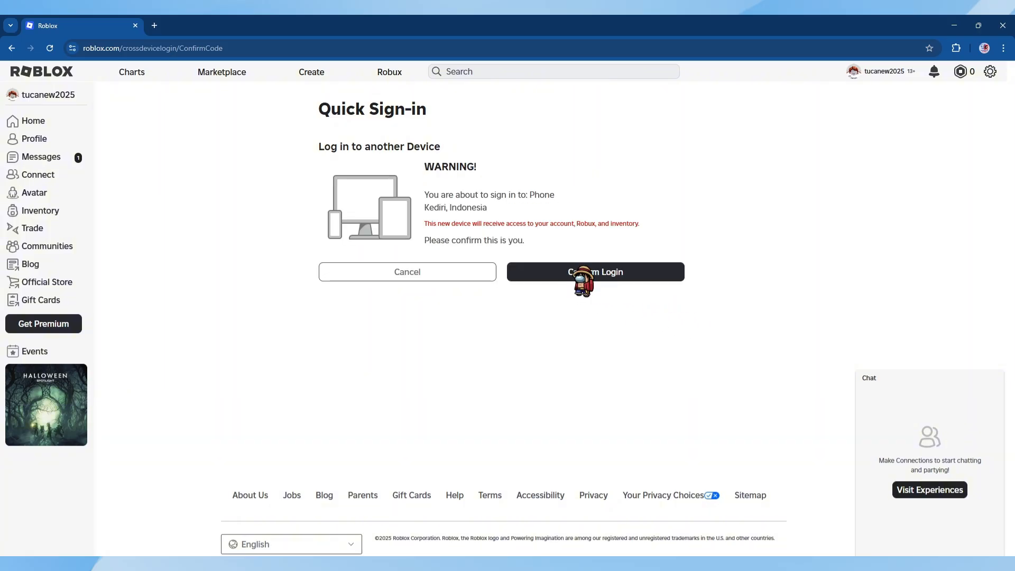
click(595, 272)
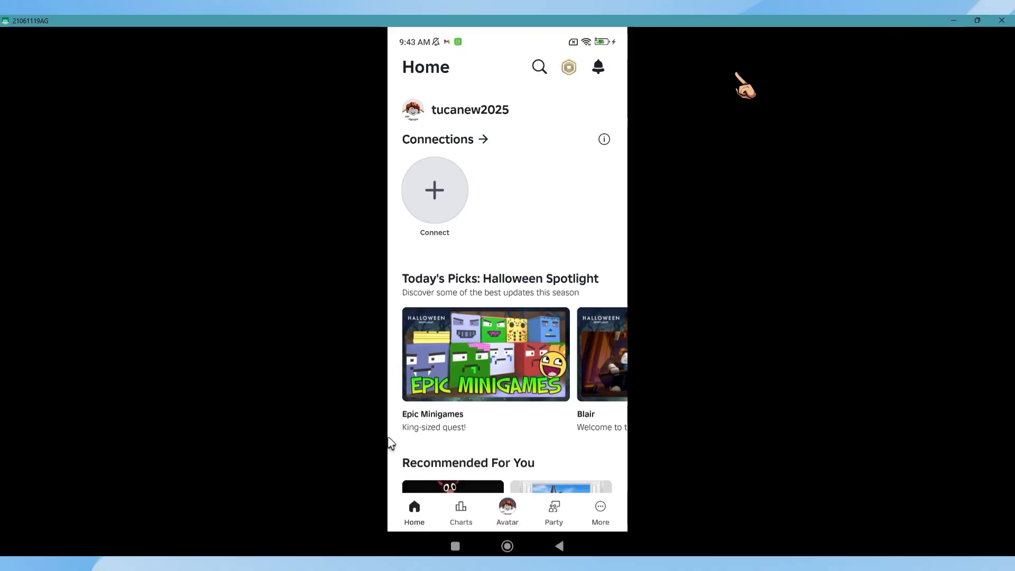
mouse_move(455, 317)
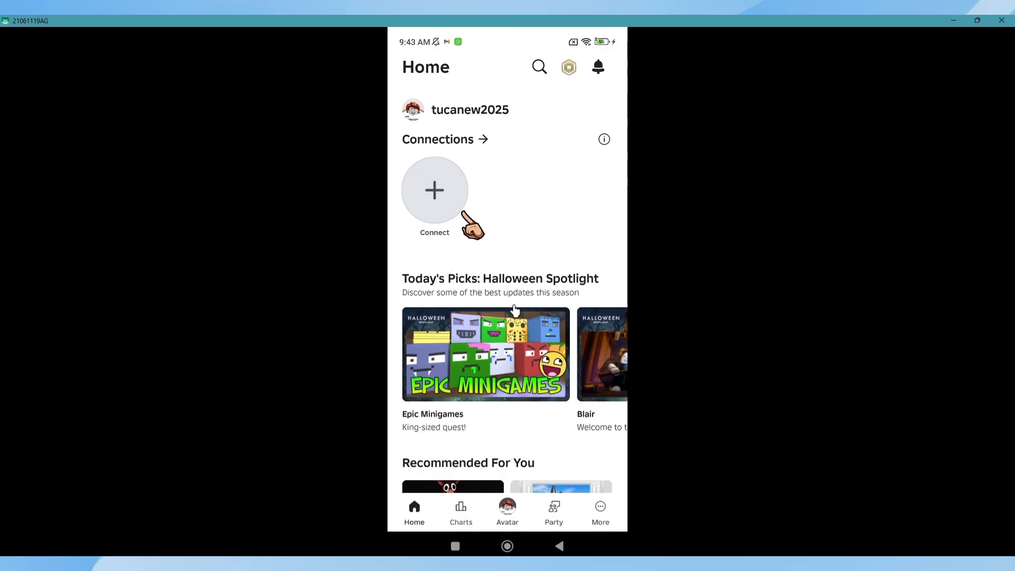
mouse_move(498, 213)
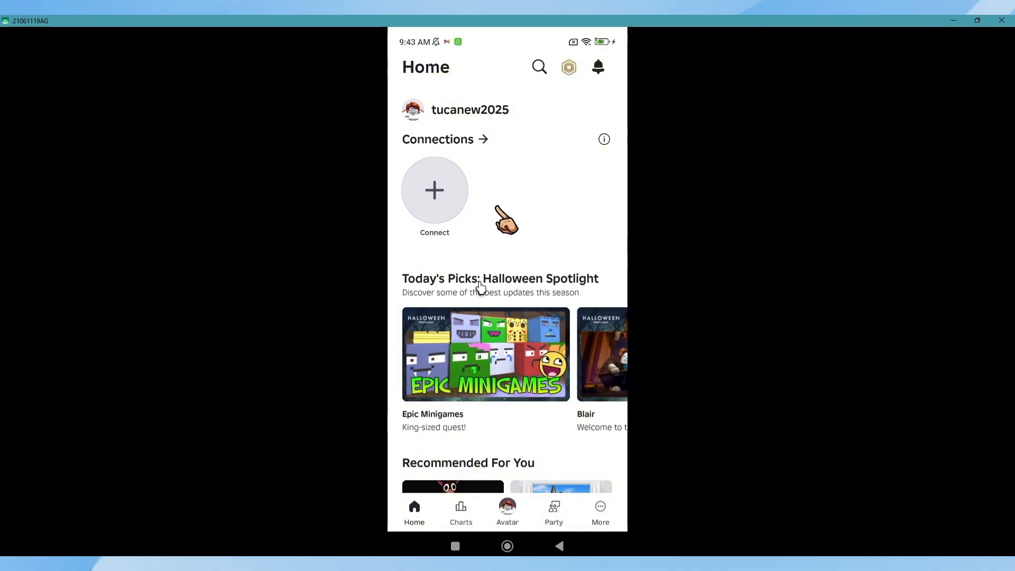
scroll(down, 3)
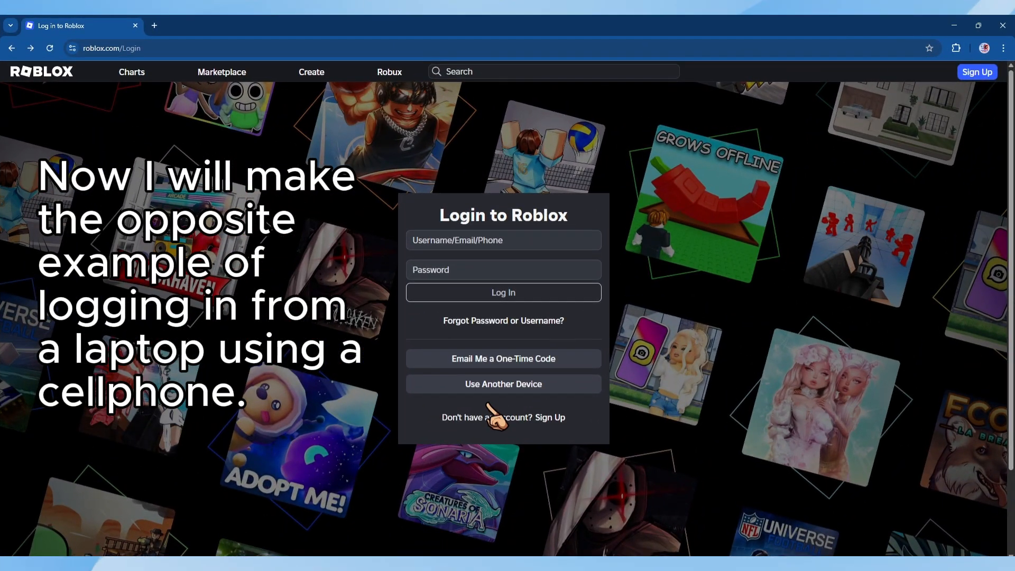
mouse_move(566, 389)
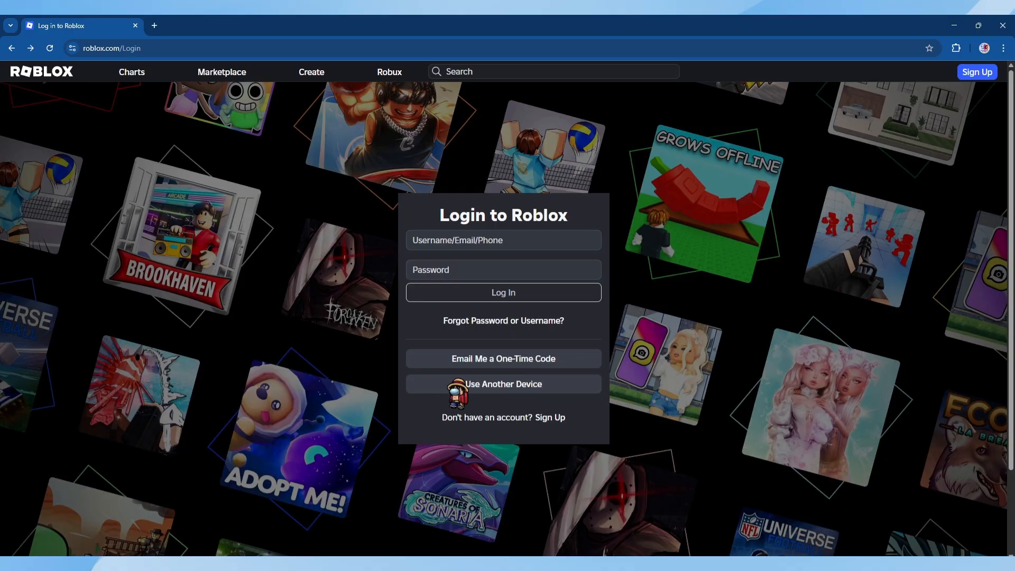
click(502, 384)
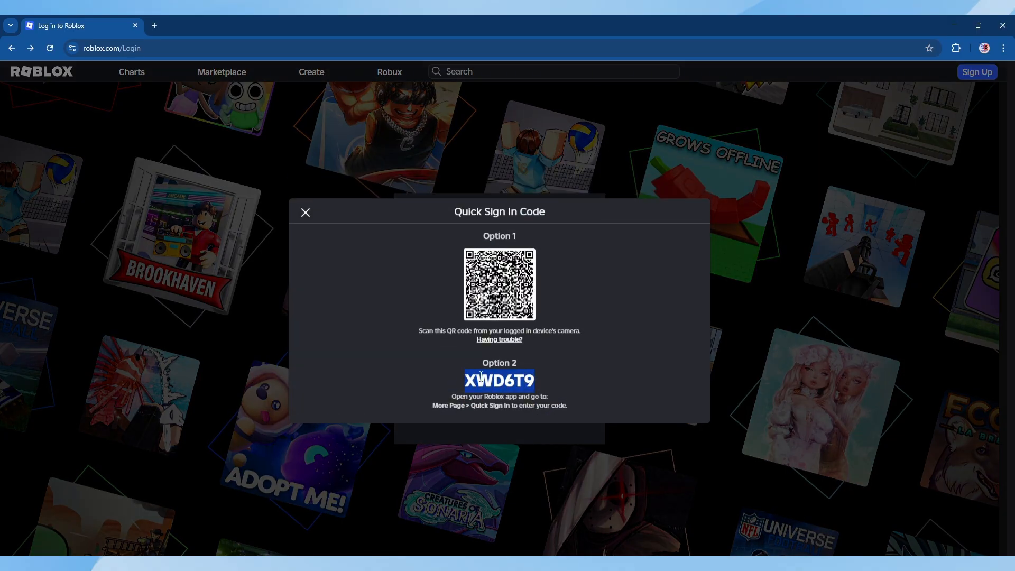
mouse_move(349, 534)
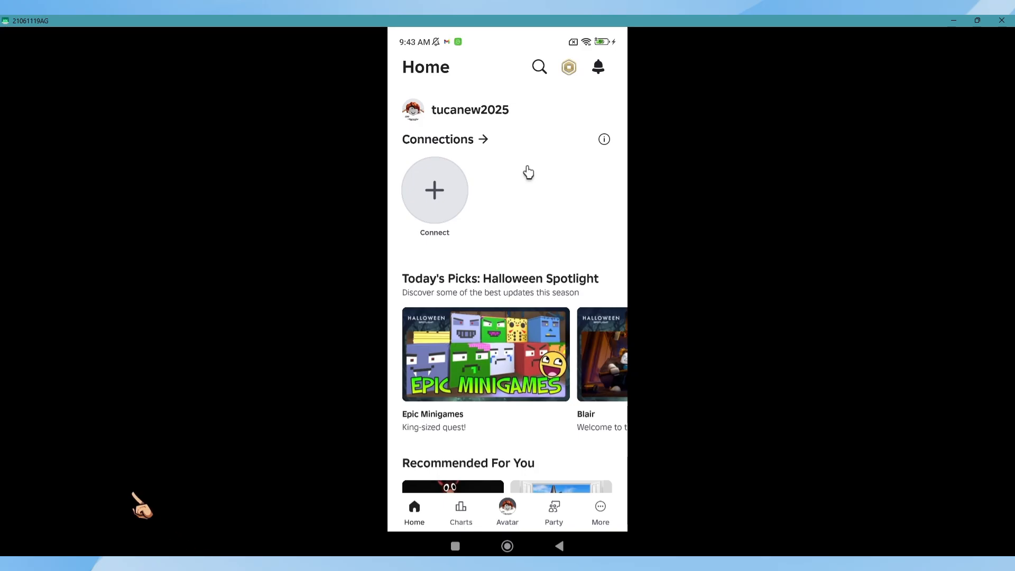
mouse_move(599, 512)
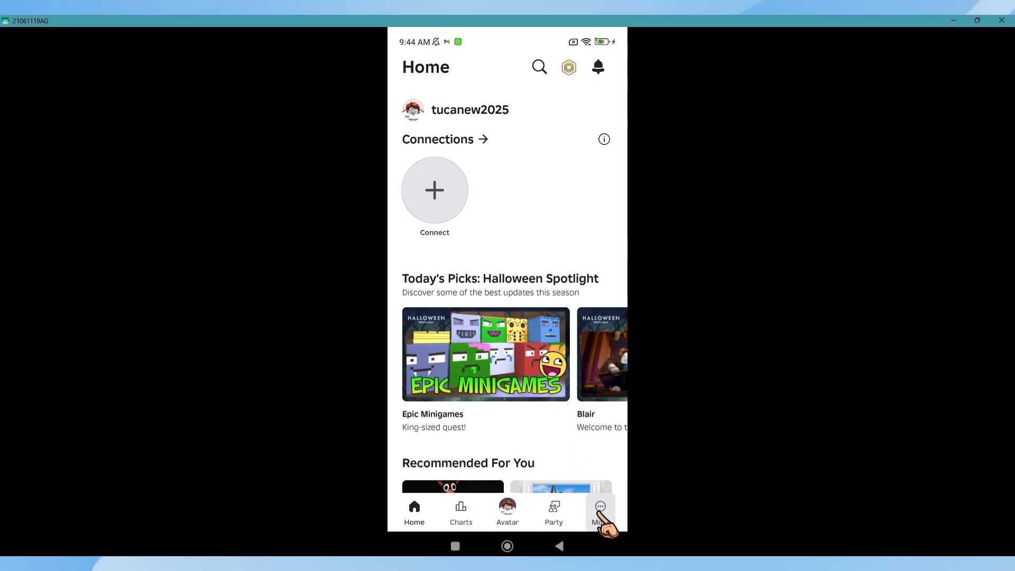
Open Quick Sign-in from the phone's More section
click(599, 511)
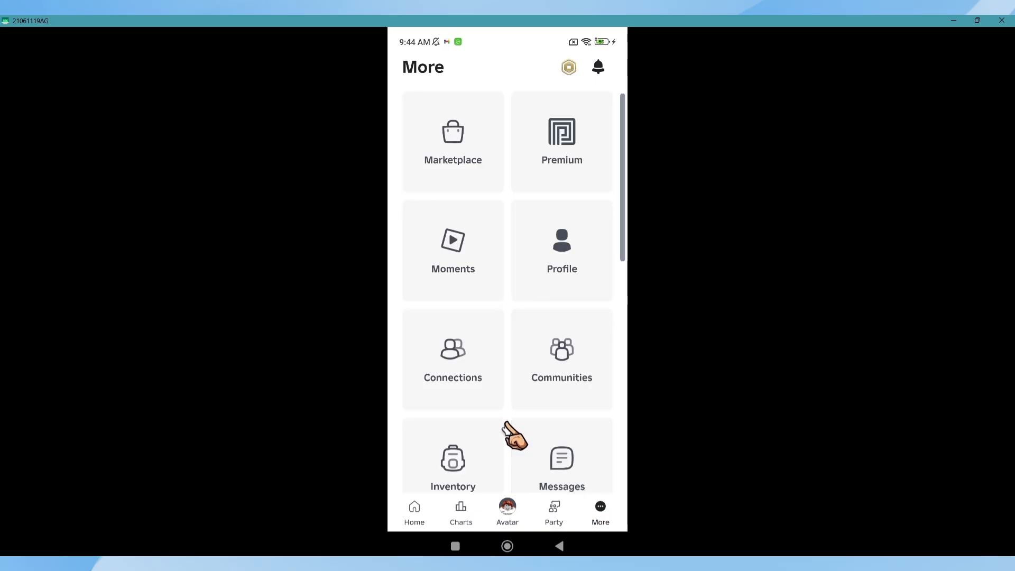
scroll(down, 3)
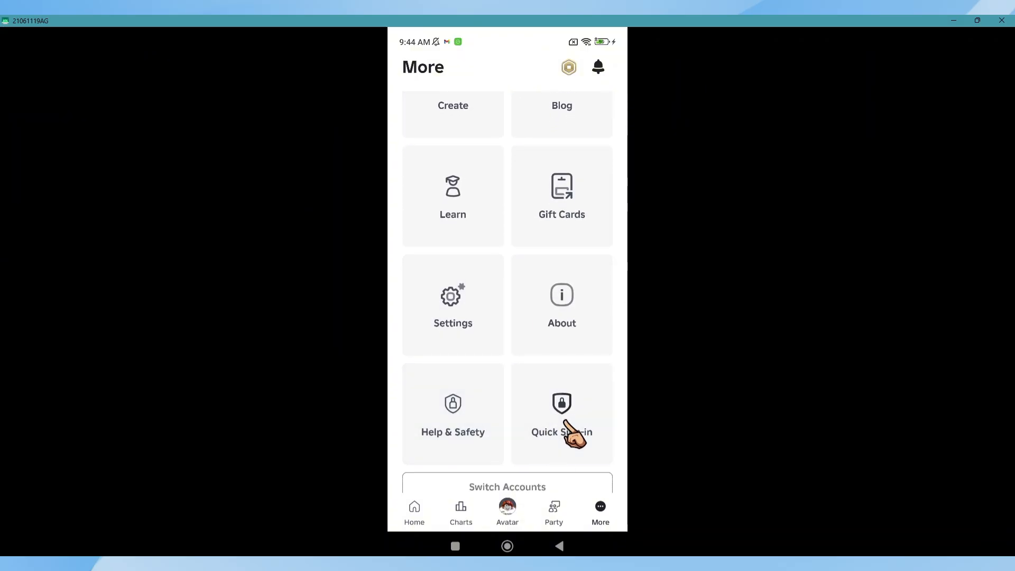
click(562, 413)
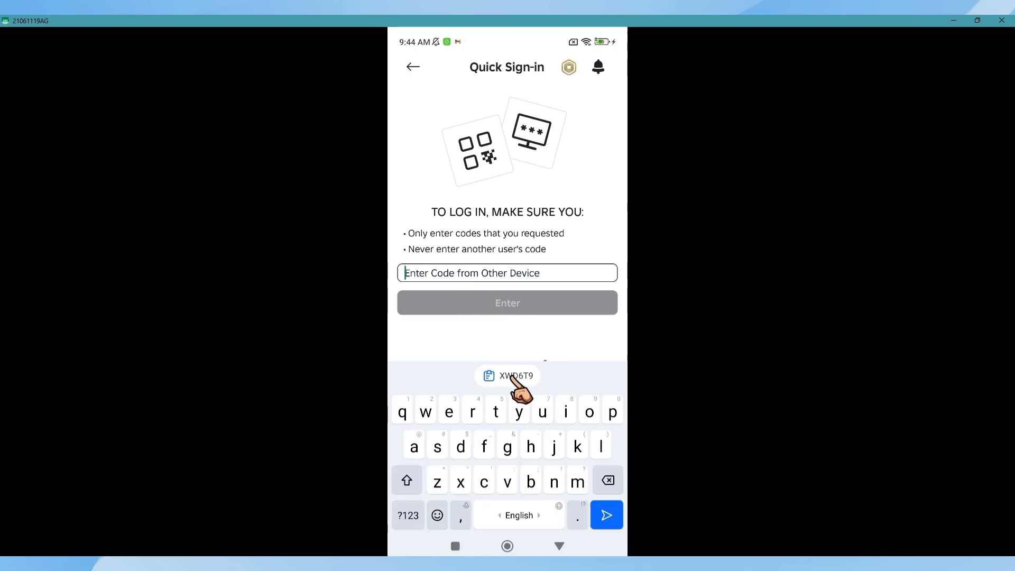
click(514, 376)
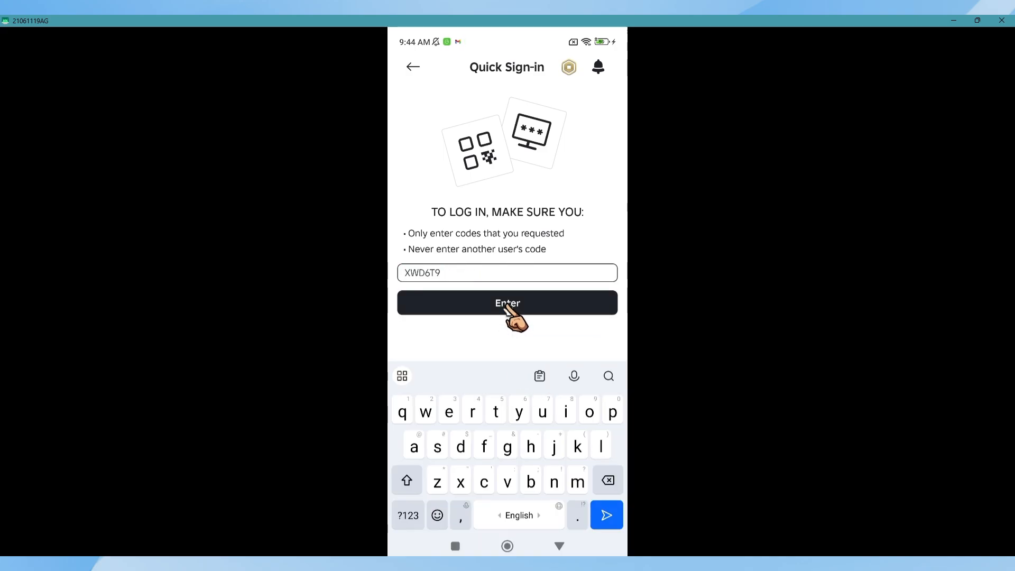
click(507, 302)
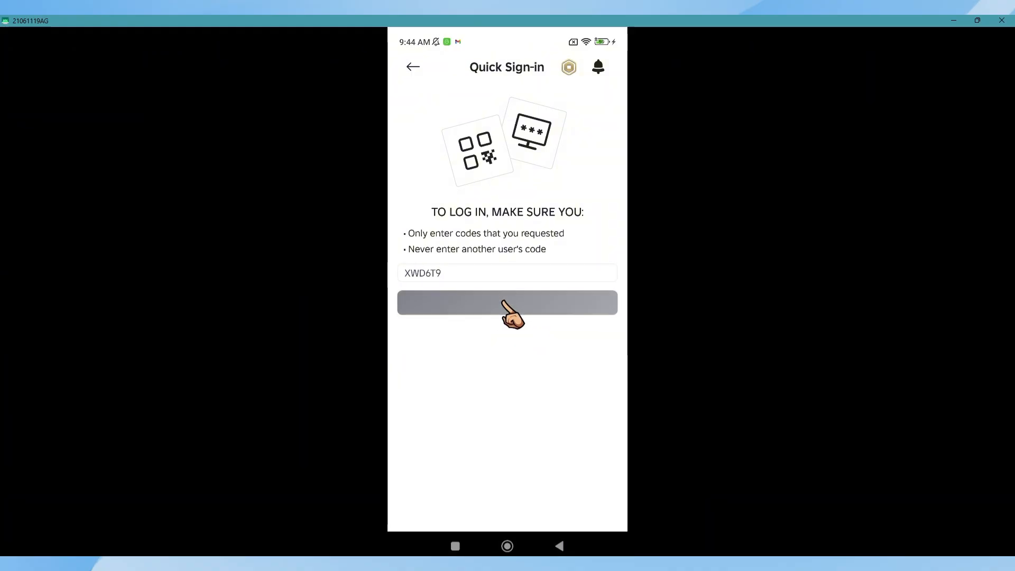
click(507, 302)
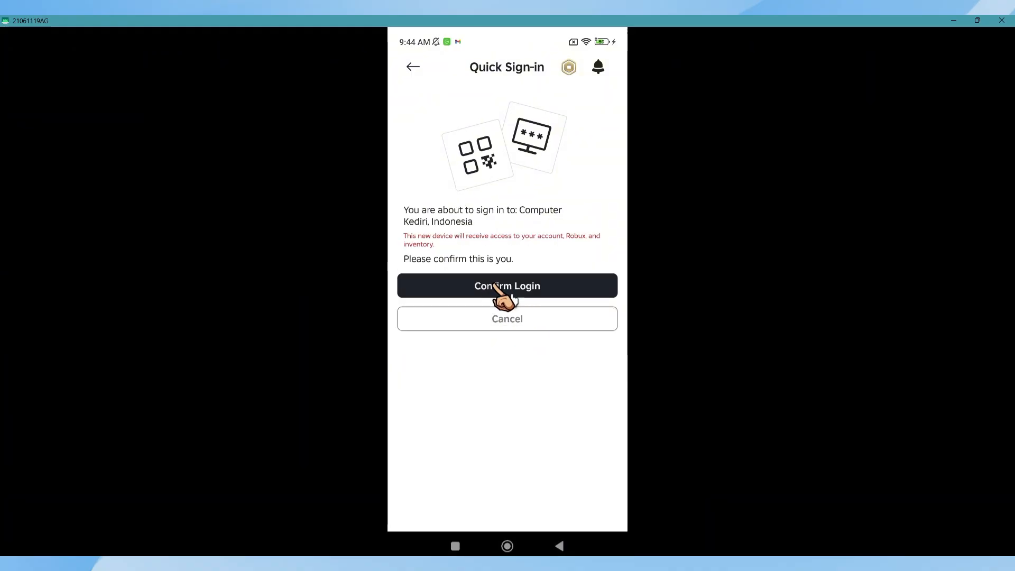
click(507, 286)
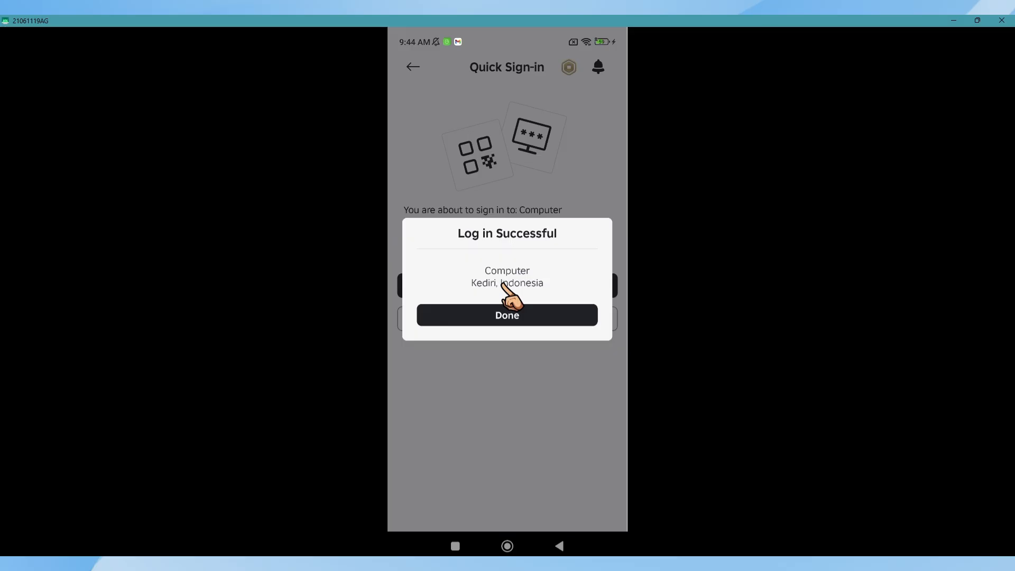
click(507, 315)
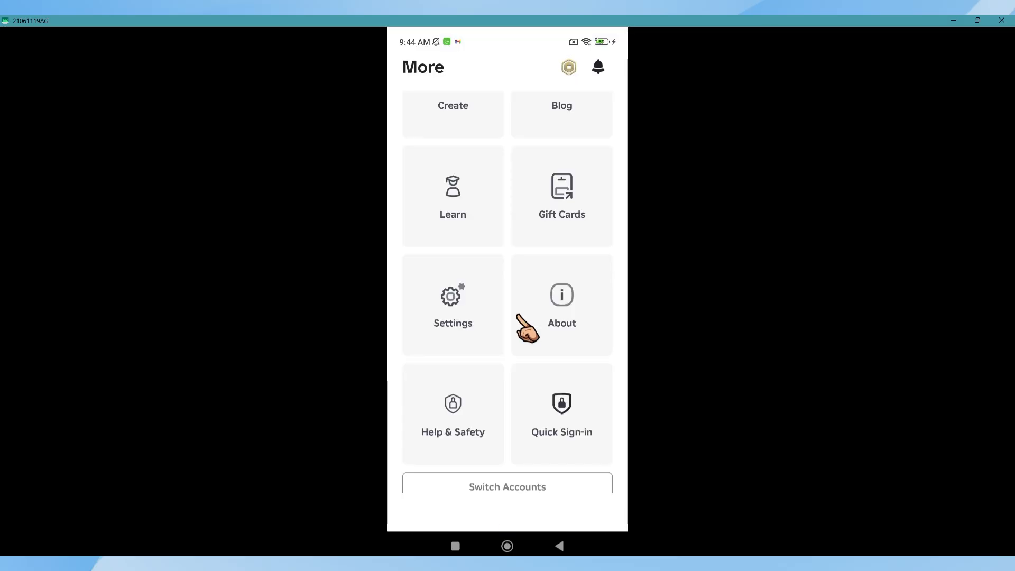